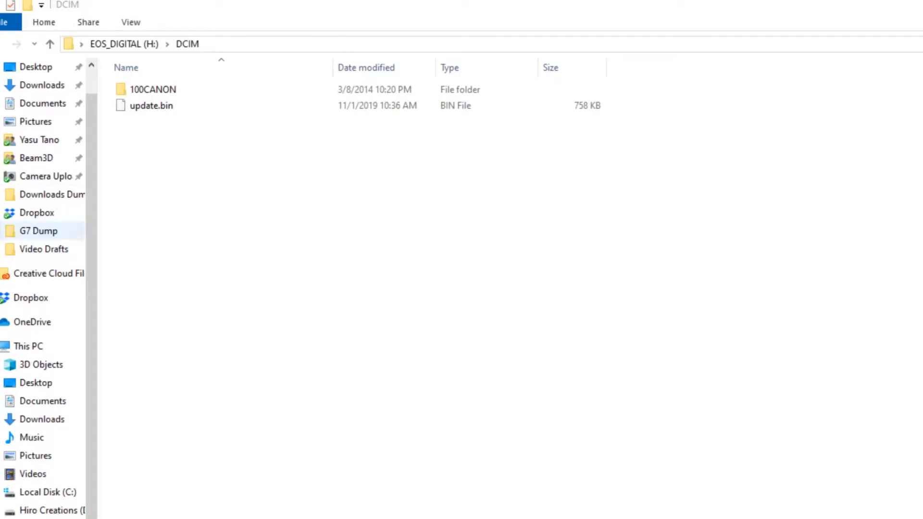
- Permanently delete the old update.bin from H:\DCIM, confirming in the Delete File dialog
left_click(151, 106)
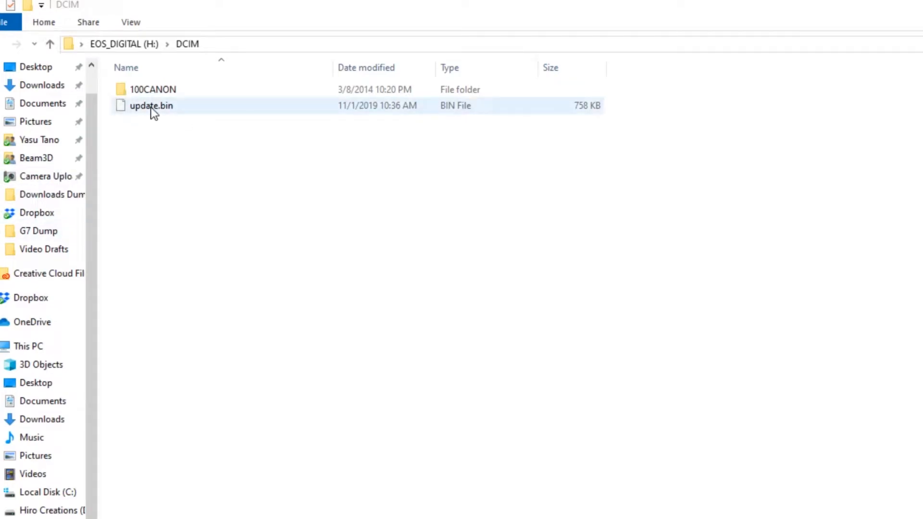
left_click(151, 106)
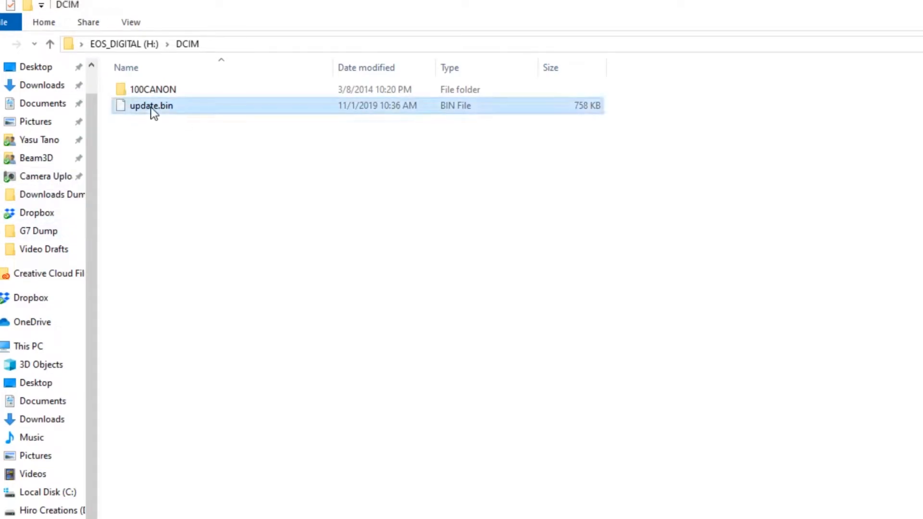
right_click(150, 106)
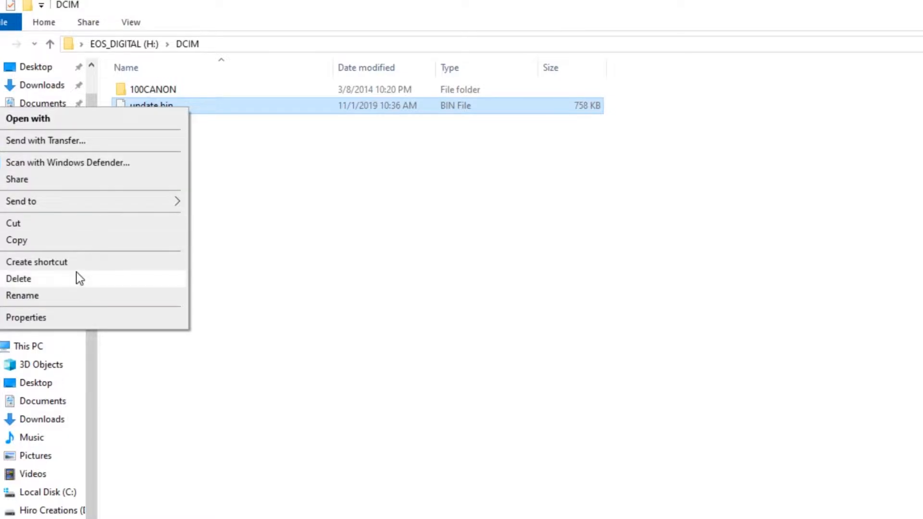
left_click(18, 279)
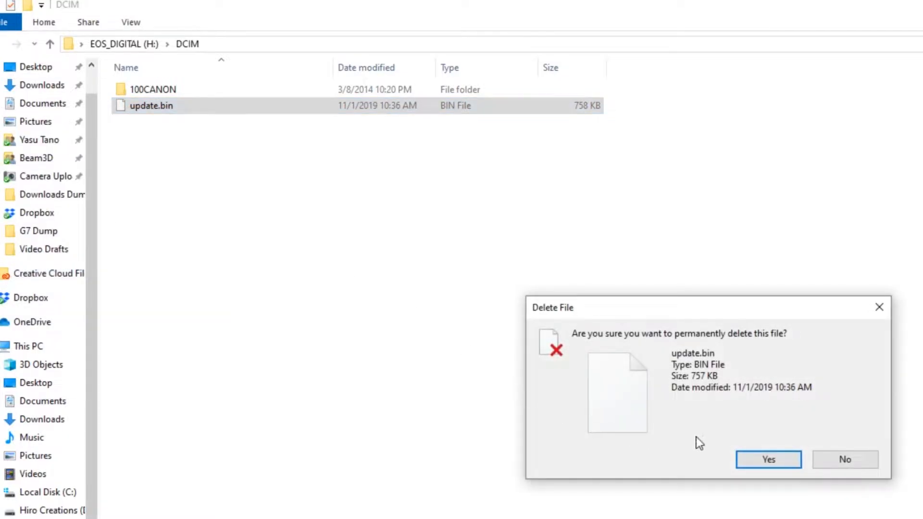
left_click(767, 459)
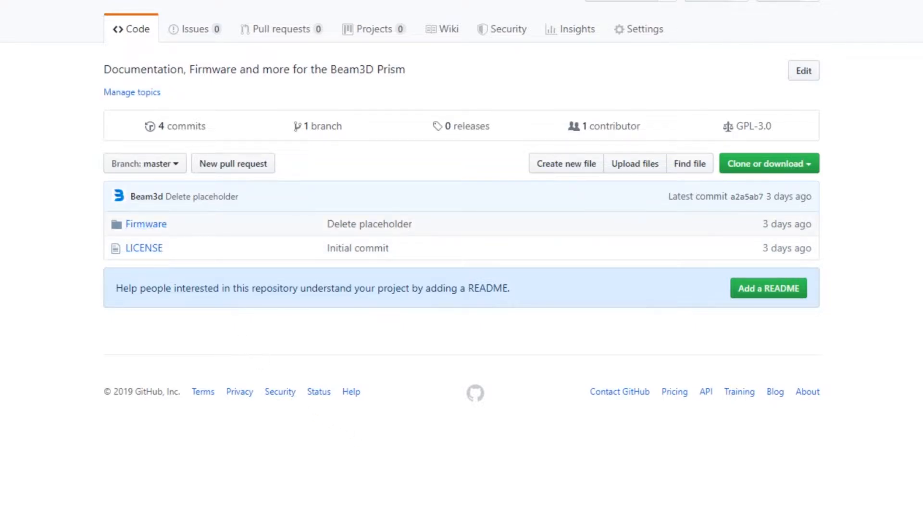
- Download the Beam3D Prism repository as a ZIP via Clone or download
left_click(767, 164)
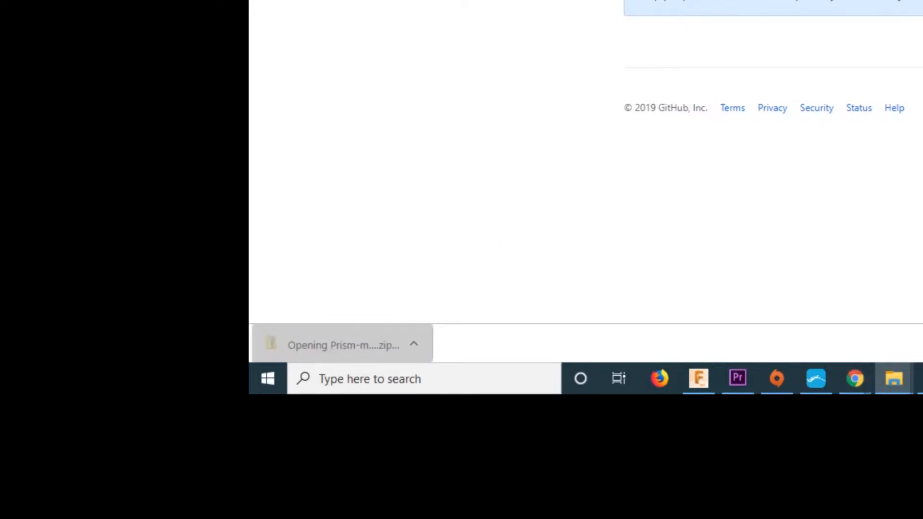